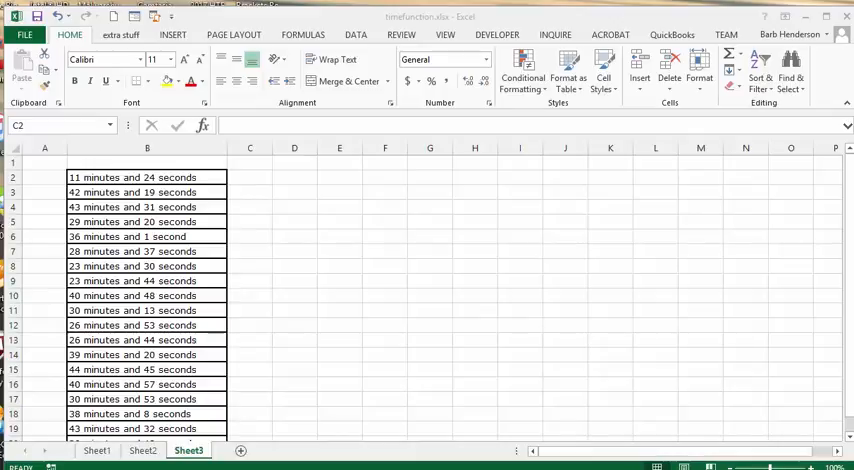
{"action": "mouse_move", "coordinate": [264, 180]}
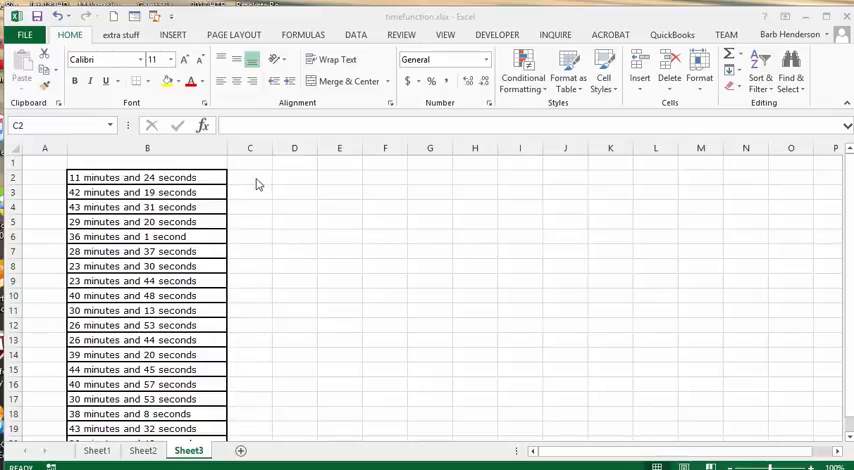
Attempt a TIMEVALUE formula in C2, which returns an error, and reopen it for editing.
{"action": "left_click", "coordinate": [248, 176]}
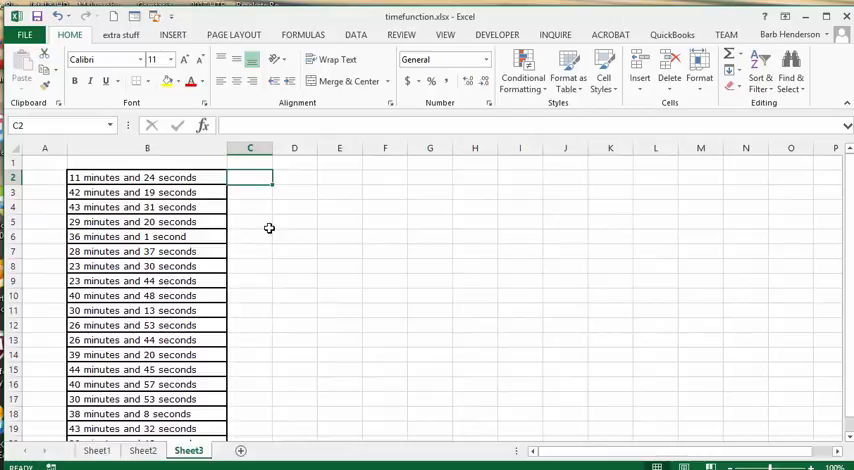
{"action": "mouse_move", "coordinate": [132, 208]}
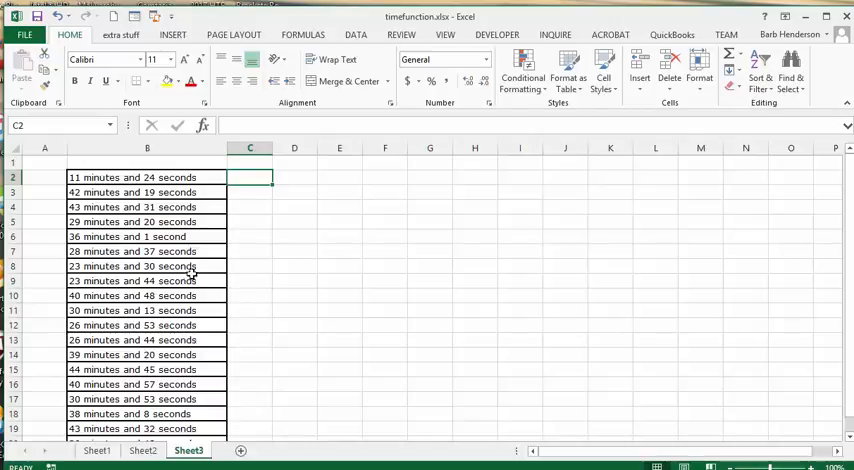
{"action": "scroll", "scroll_direction": "down", "scroll_amount": 3}
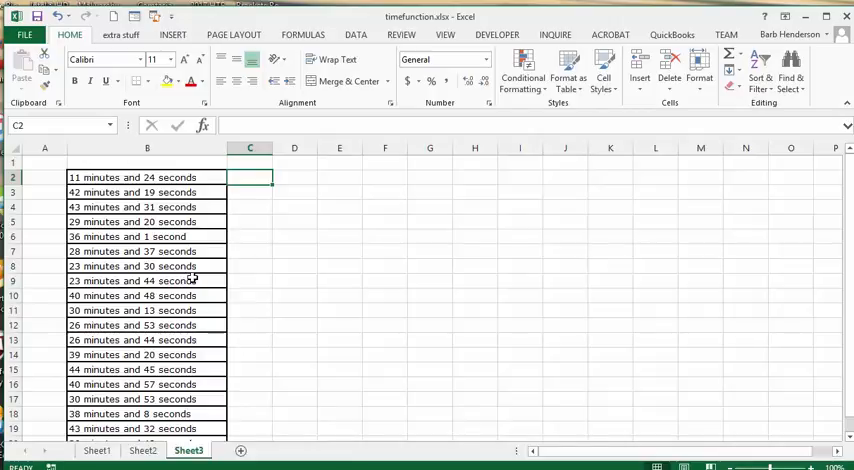
{"action": "type", "text": "="}
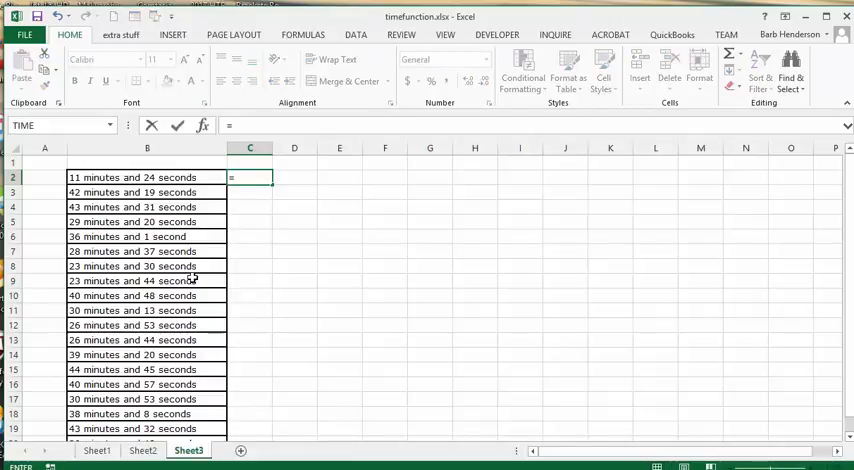
{"action": "type", "text": "tim"}
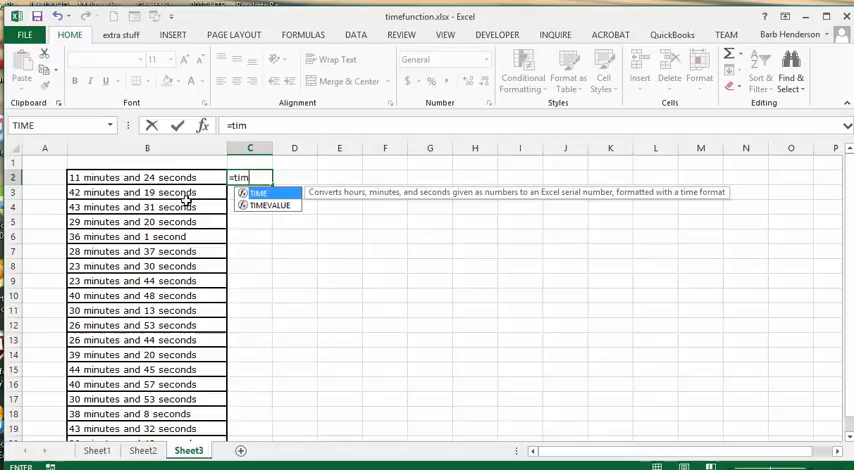
{"action": "mouse_move", "coordinate": [268, 212]}
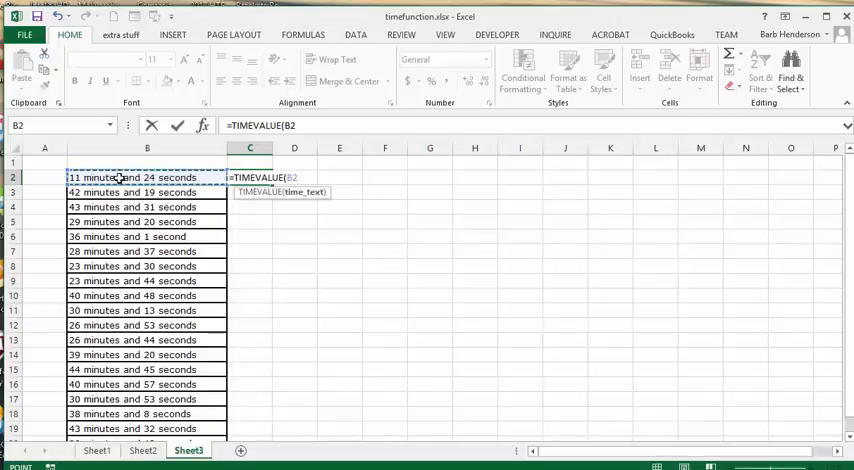
{"action": "key", "text": "Return"}
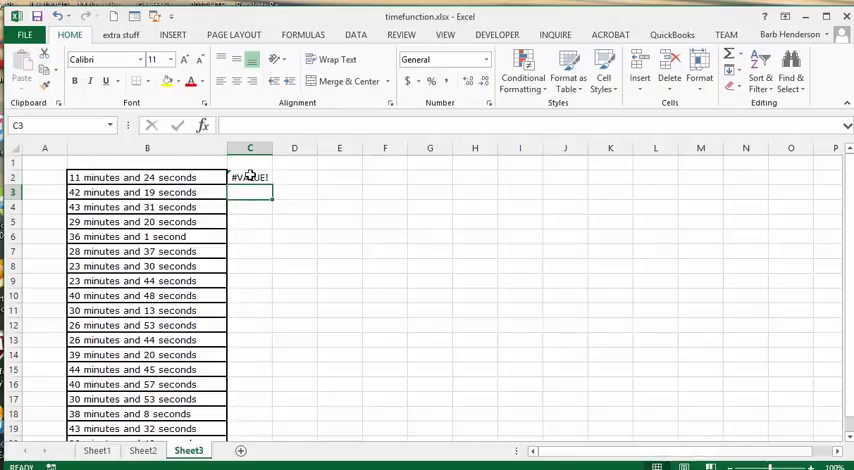
{"action": "left_click", "coordinate": [248, 176]}
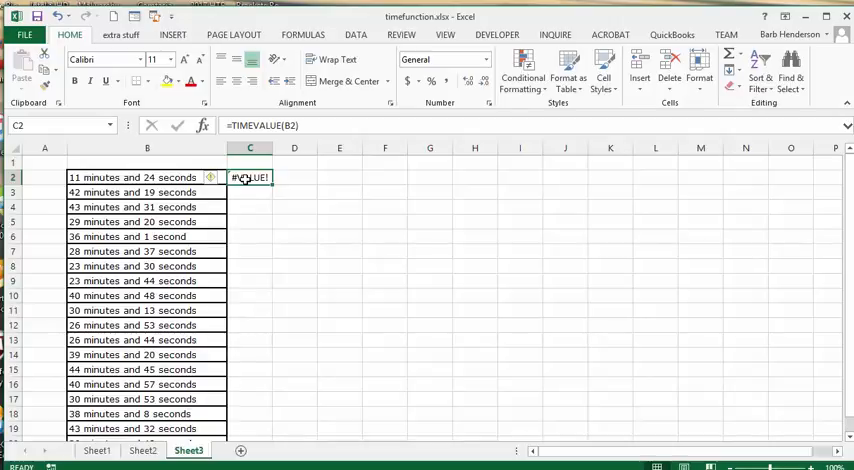
{"action": "double_click", "coordinate": [248, 176]}
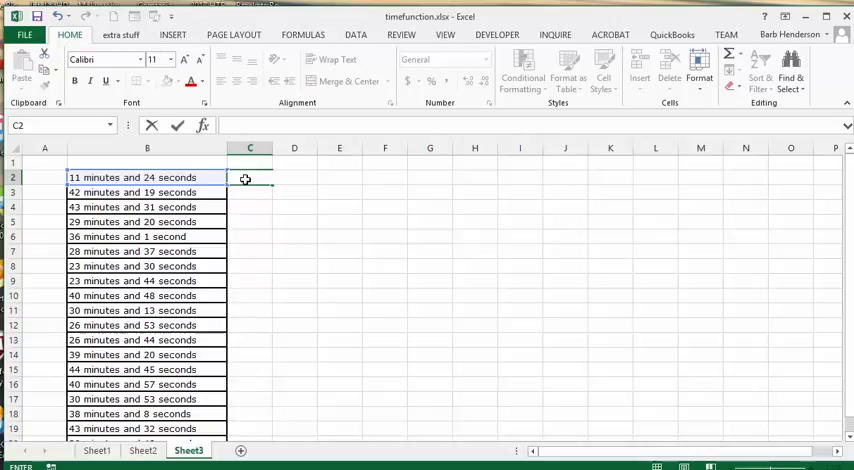
Replace it with =LEFT(B2,2) so the two-digit minutes fill down column C.
{"action": "type", "text": "=le"}
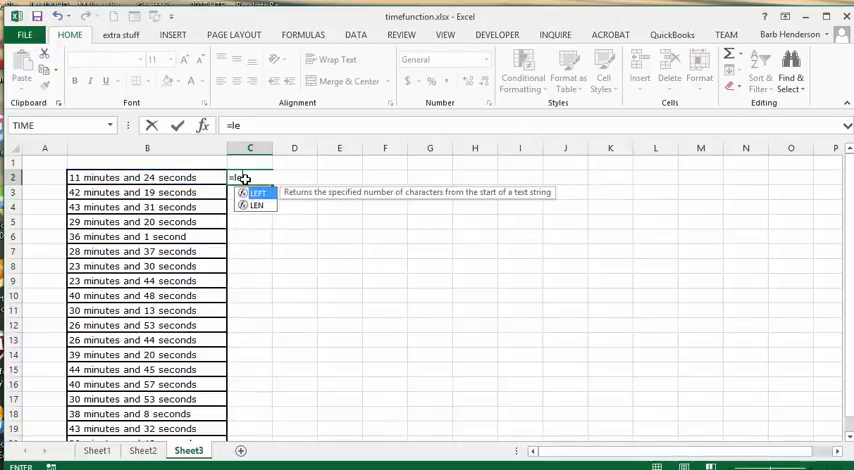
{"action": "type", "text": "ft"}
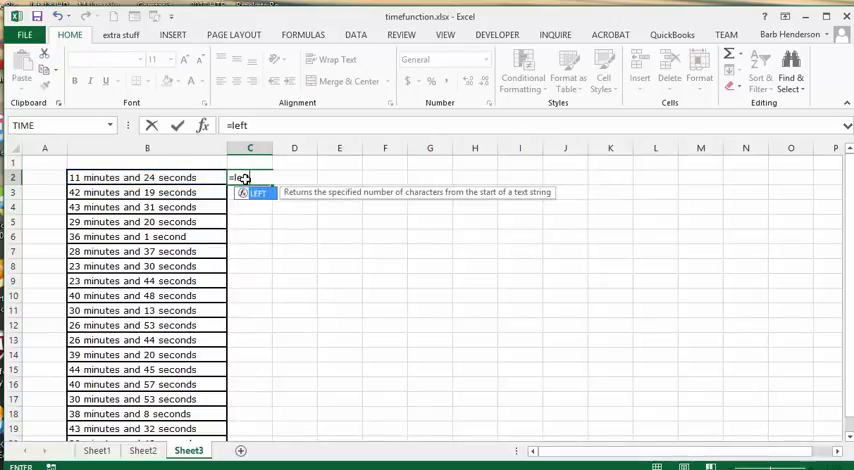
{"action": "type", "text": "(B2"}
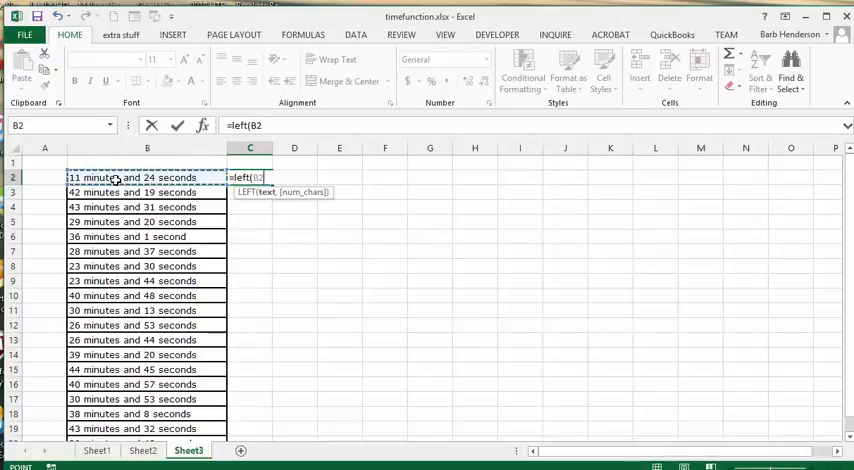
{"action": "type", "text": ","}
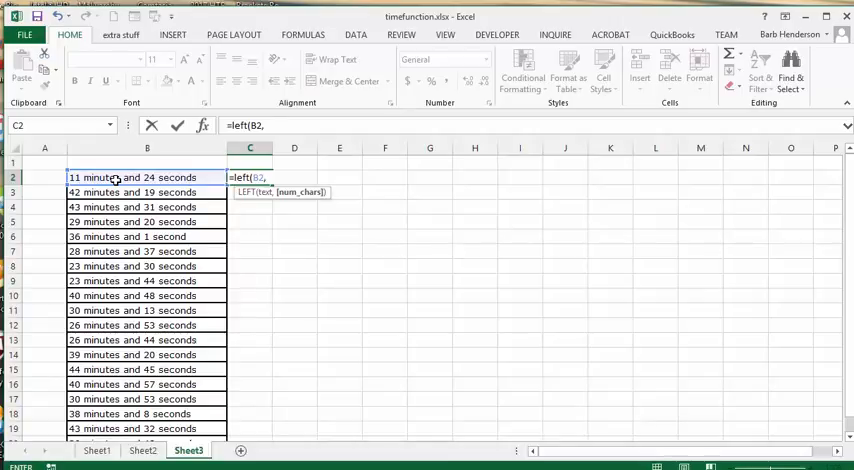
{"action": "type", "text": "2"}
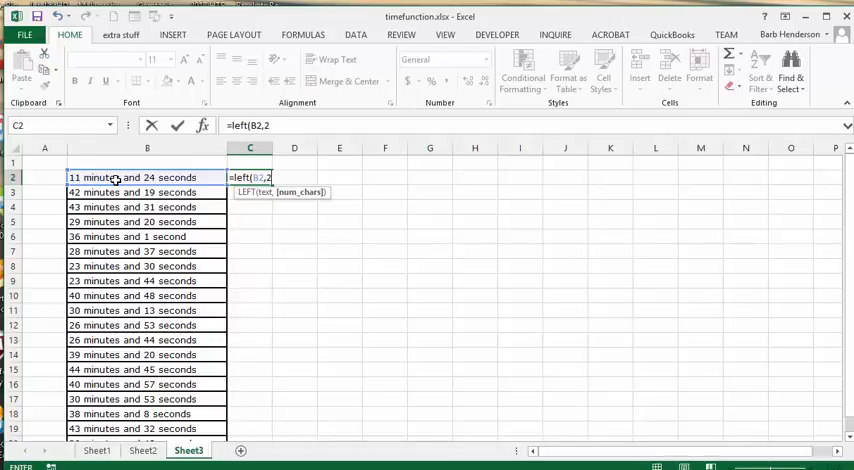
{"action": "type", "text": ")"}
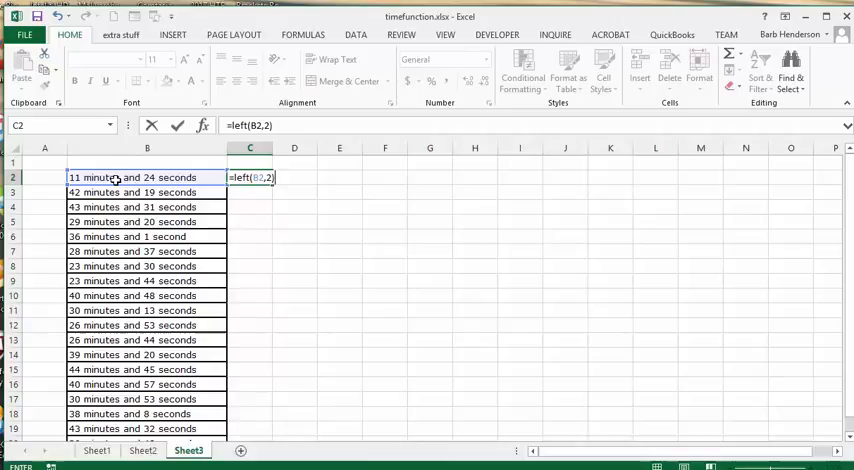
{"action": "key", "text": "Return"}
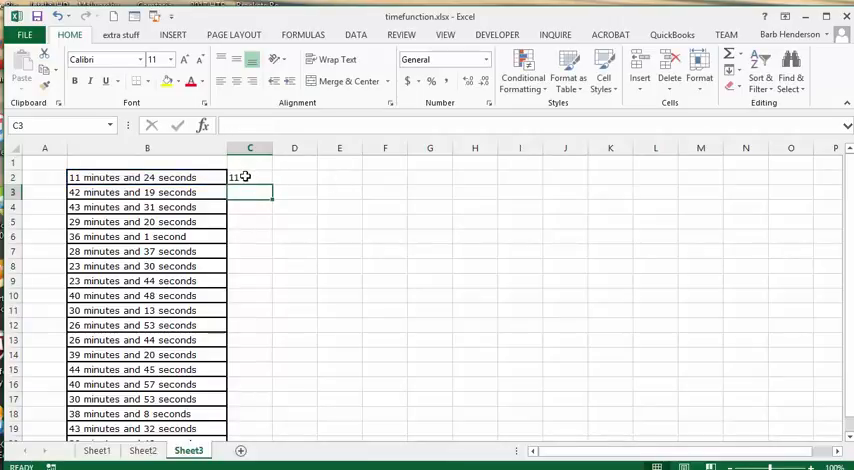
{"action": "left_click", "coordinate": [248, 176]}
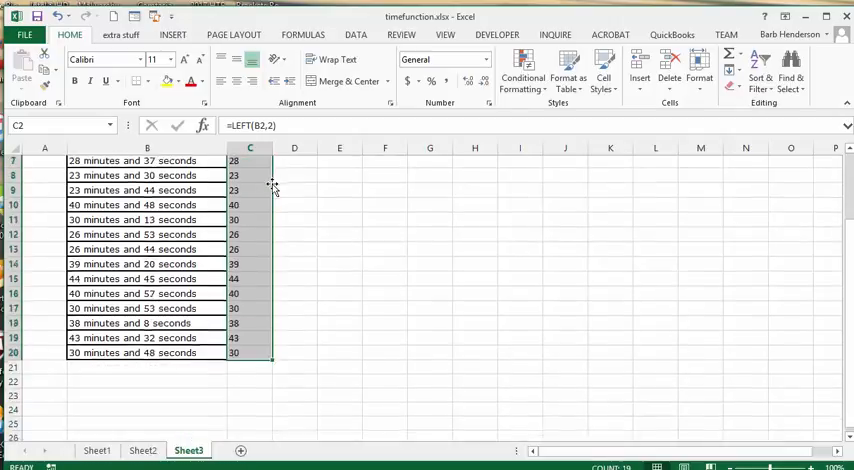
{"action": "scroll", "scroll_direction": "up", "scroll_amount": 3}
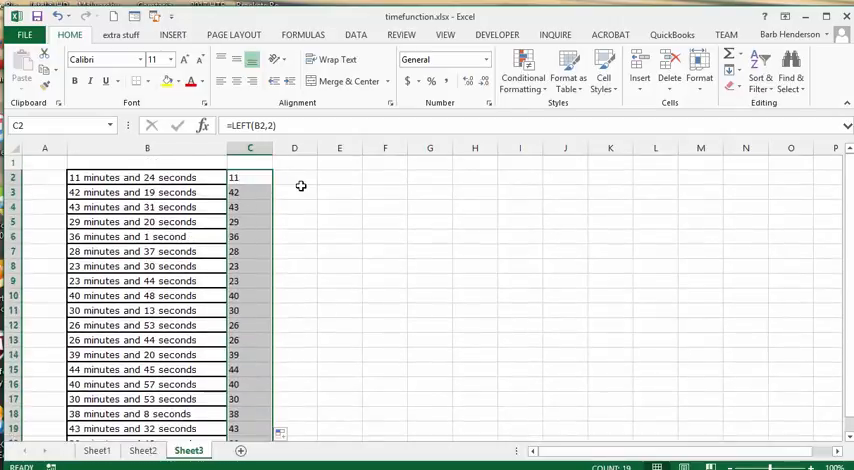
{"action": "left_click", "coordinate": [294, 176]}
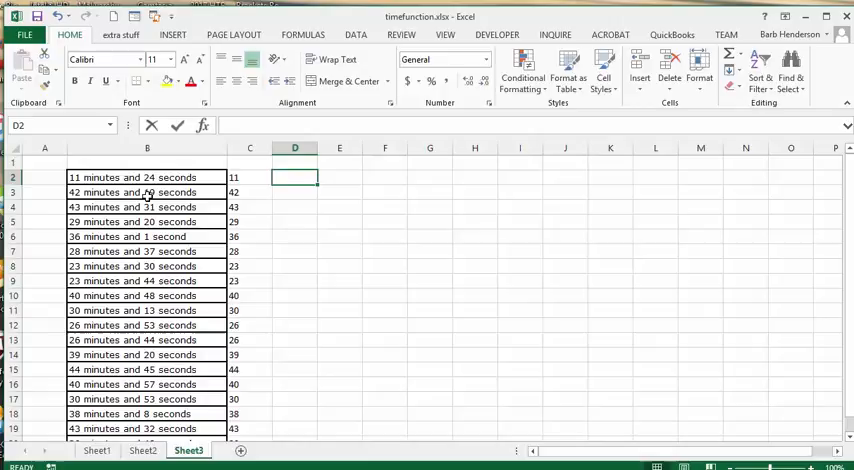
Extract the seconds with =MID(B2,16,2) in D2, showing 24, and fill it down column D.
{"action": "type", "text": "=mid("}
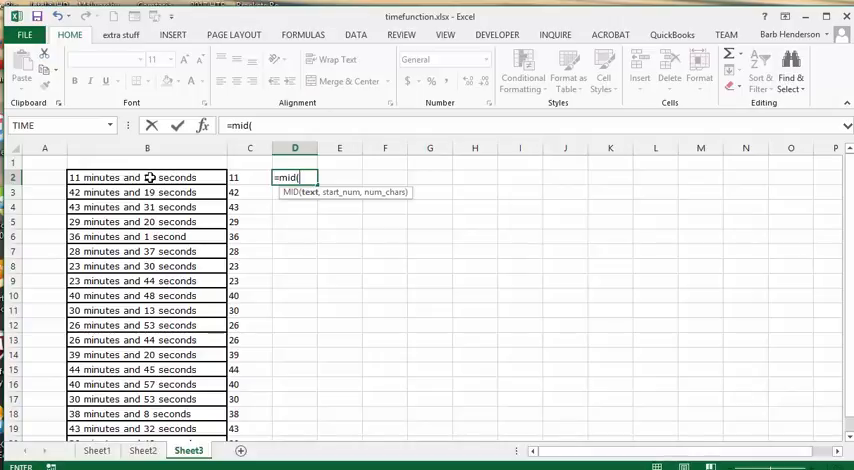
{"action": "left_click", "coordinate": [148, 176]}
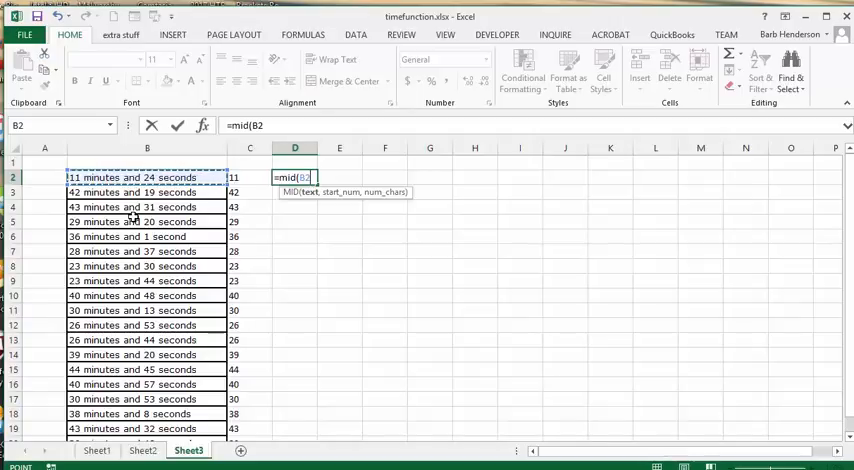
{"action": "type", "text": ","}
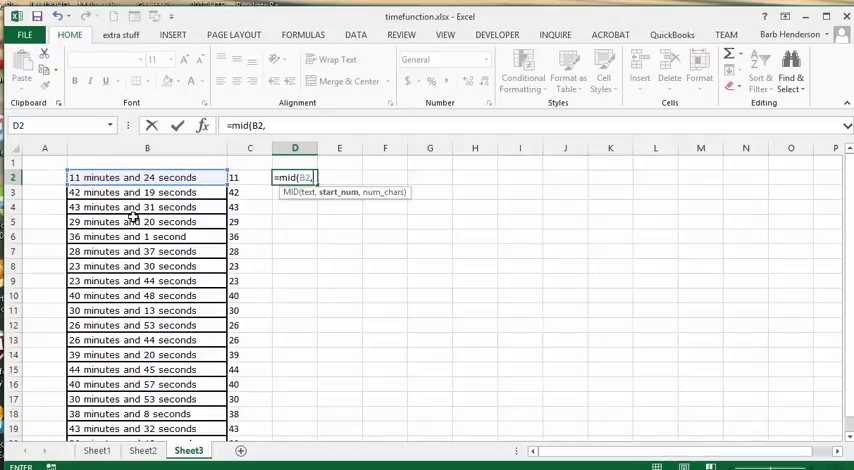
{"action": "type", "text": "16"}
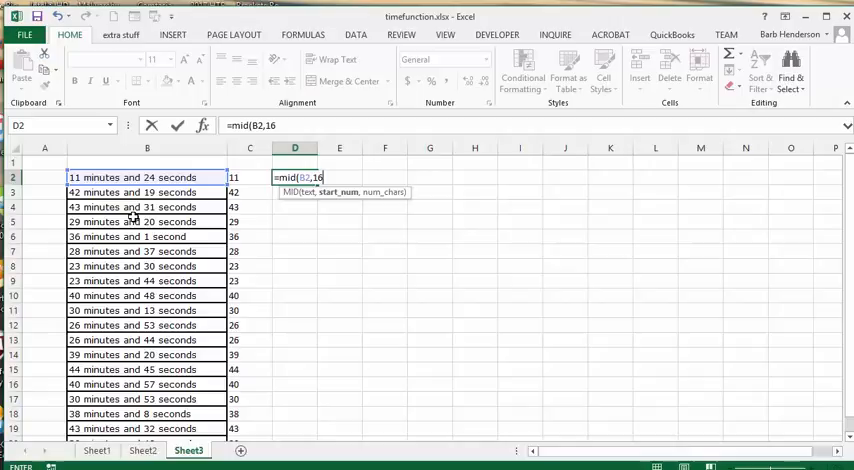
{"action": "type", "text": ","}
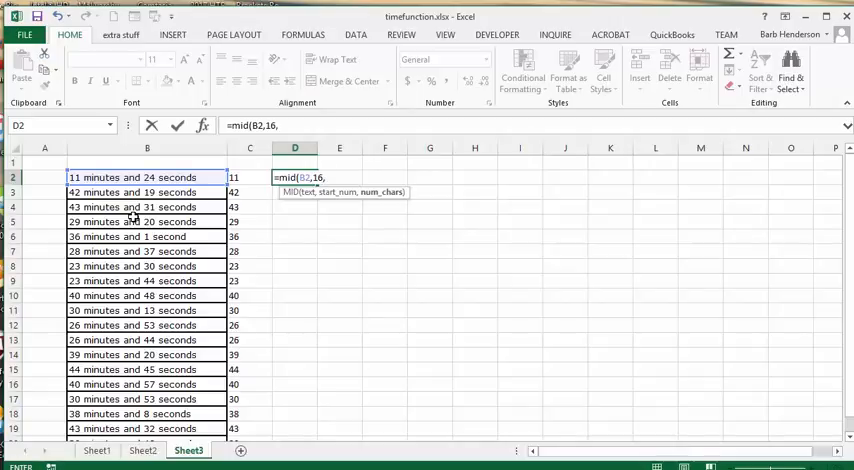
{"action": "type", "text": "2)"}
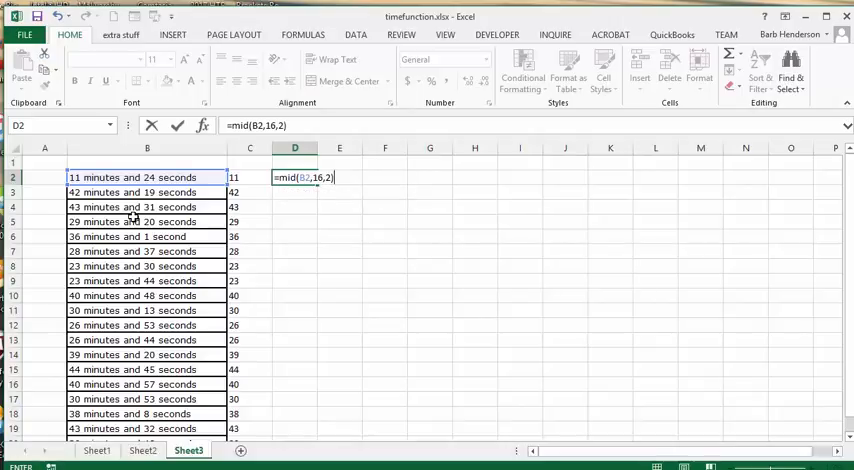
{"action": "key", "text": "Return"}
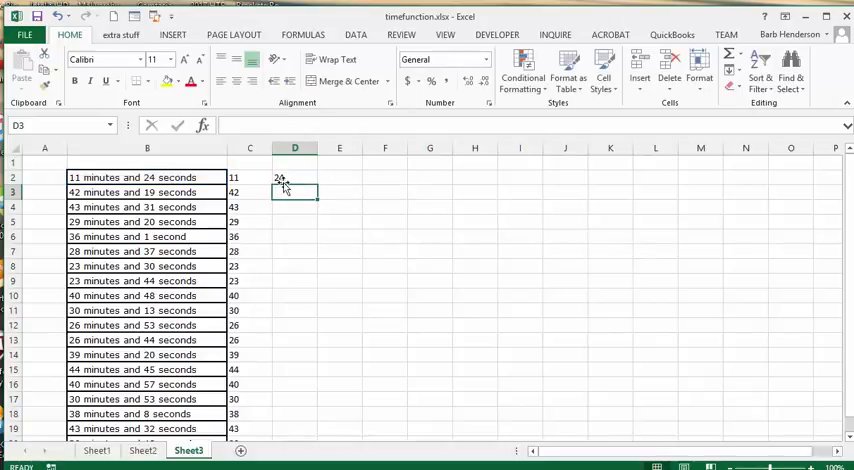
{"action": "left_click", "coordinate": [294, 176]}
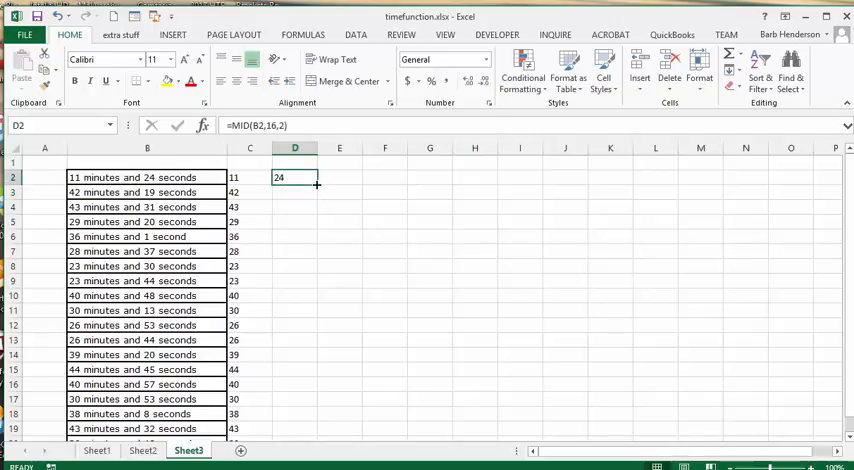
{"action": "left_click_drag", "start_coordinate": [318, 186], "coordinate": [318, 432]}
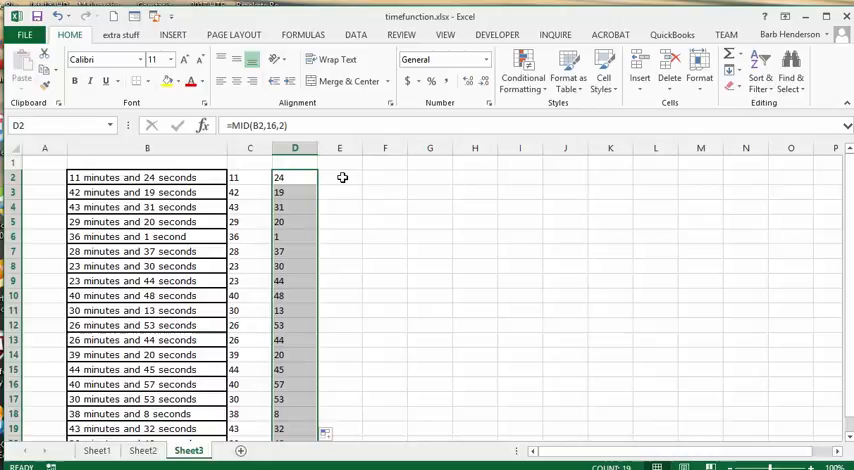
Insert a TIME function in E2 with Minute C2 and Second D2, giving 12:11 AM.
{"action": "left_click", "coordinate": [340, 176]}
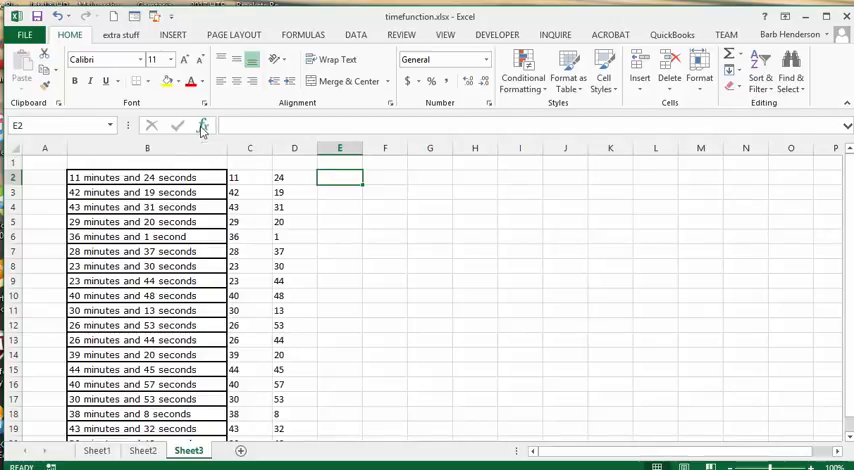
{"action": "left_click", "coordinate": [204, 124]}
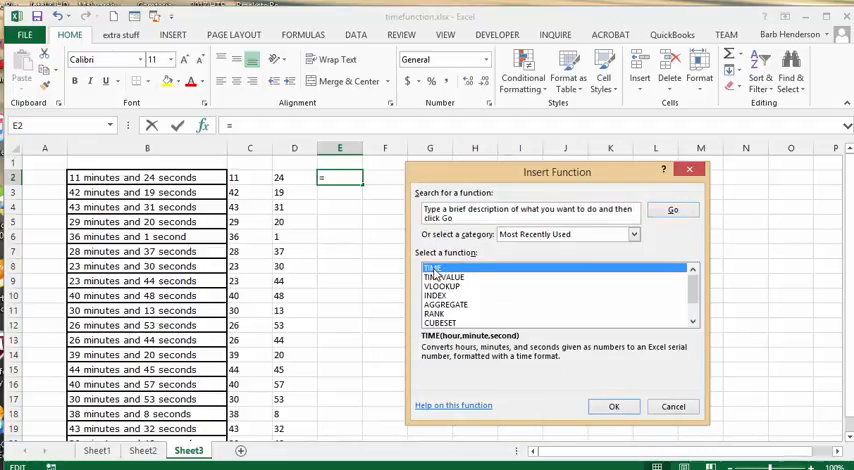
{"action": "left_click", "coordinate": [614, 406]}
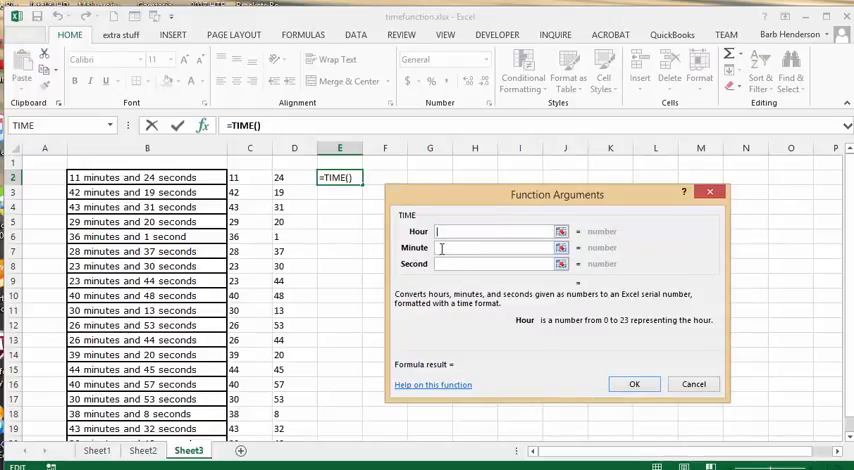
{"action": "left_click", "coordinate": [490, 248]}
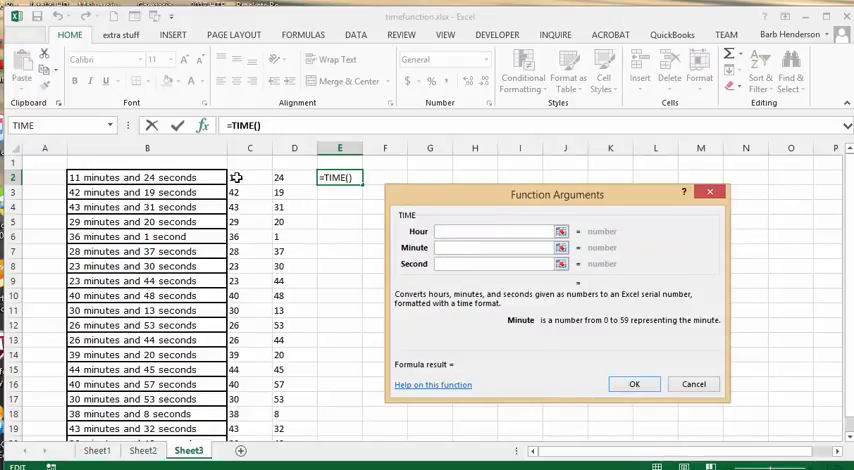
{"action": "left_click", "coordinate": [248, 176]}
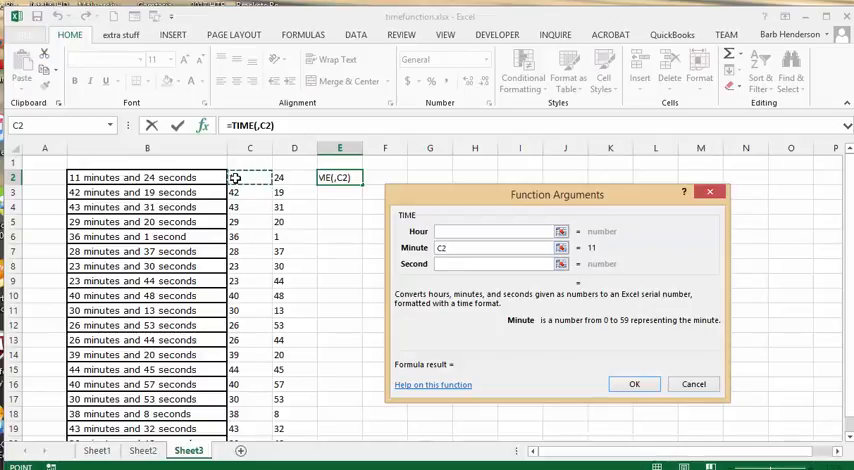
{"action": "left_click", "coordinate": [496, 264]}
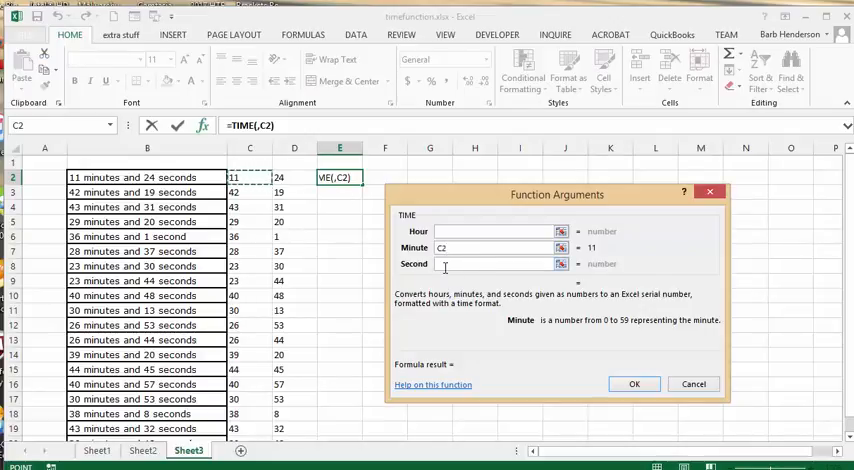
{"action": "left_click", "coordinate": [496, 264]}
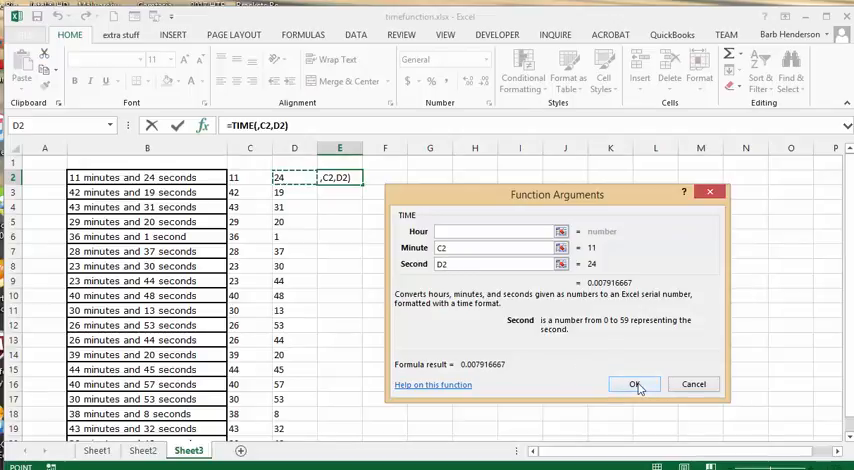
{"action": "left_click", "coordinate": [636, 384]}
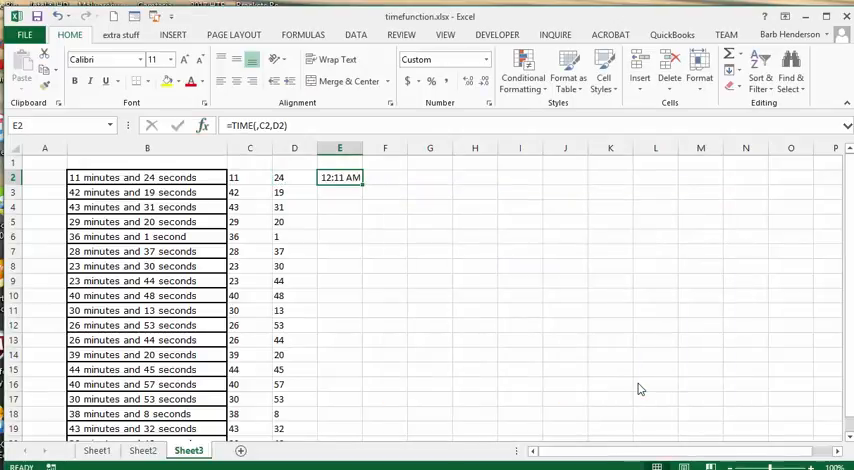
{"action": "mouse_move", "coordinate": [472, 218]}
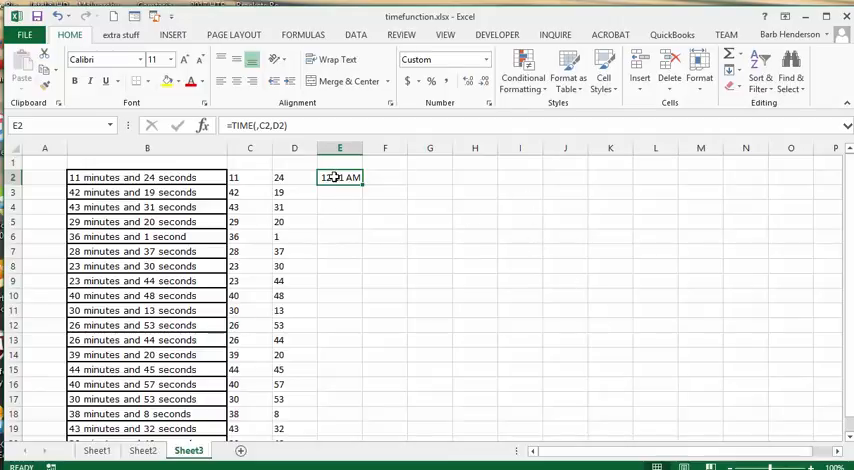
Format E2 with the custom mm:ss format so it shows 11:24.
{"action": "right_click", "coordinate": [340, 176]}
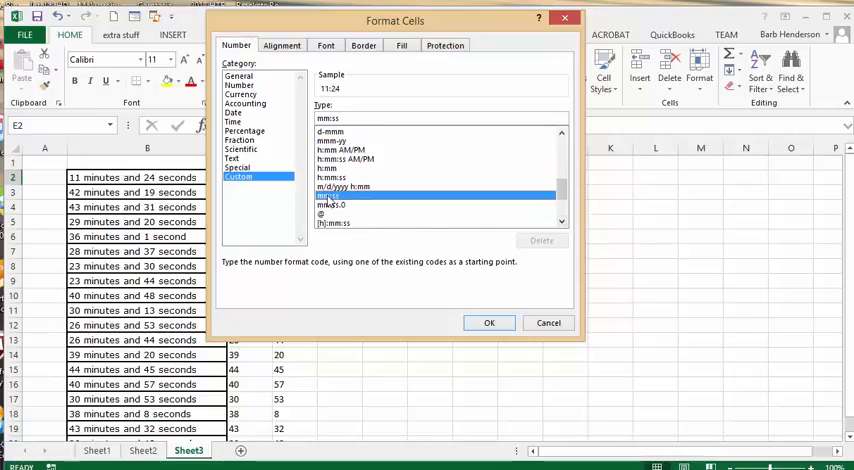
{"action": "left_click", "coordinate": [488, 322]}
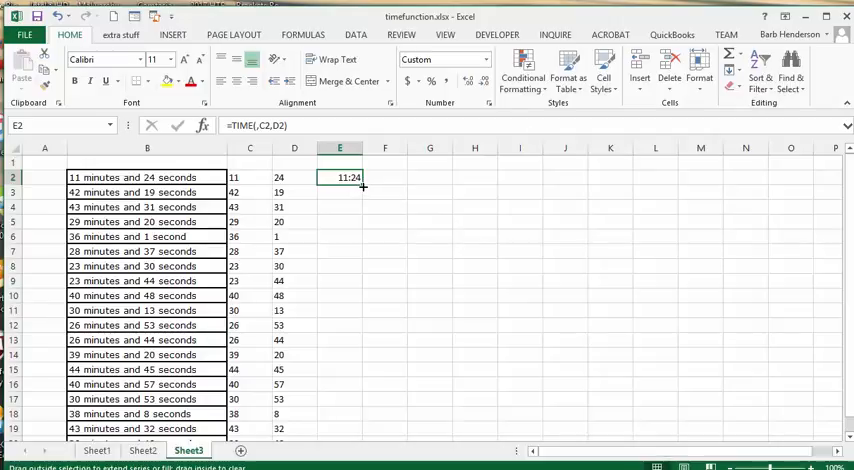
Fill the TIME formula from E2 down to E20.
{"action": "left_click_drag", "start_coordinate": [362, 184], "coordinate": [362, 428]}
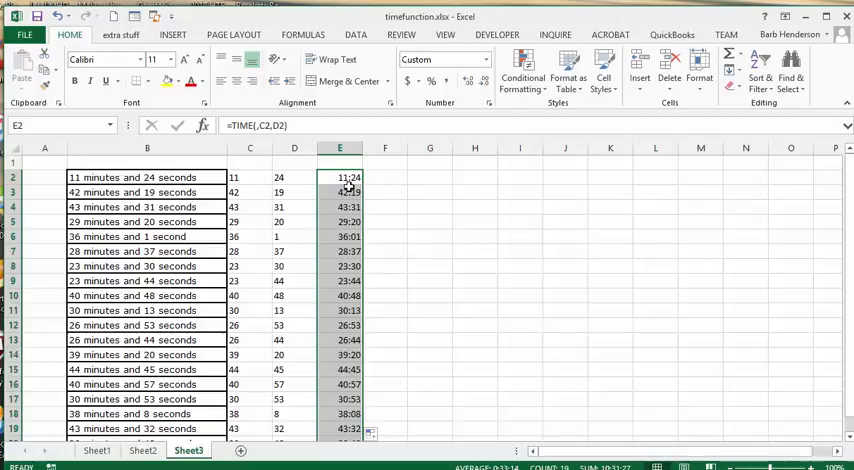
{"action": "mouse_move", "coordinate": [384, 196]}
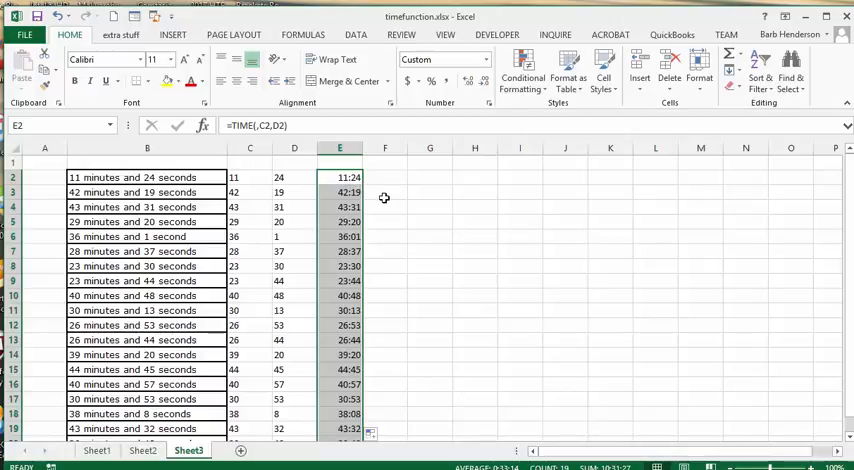
{"action": "scroll", "scroll_direction": "down", "scroll_amount": 3}
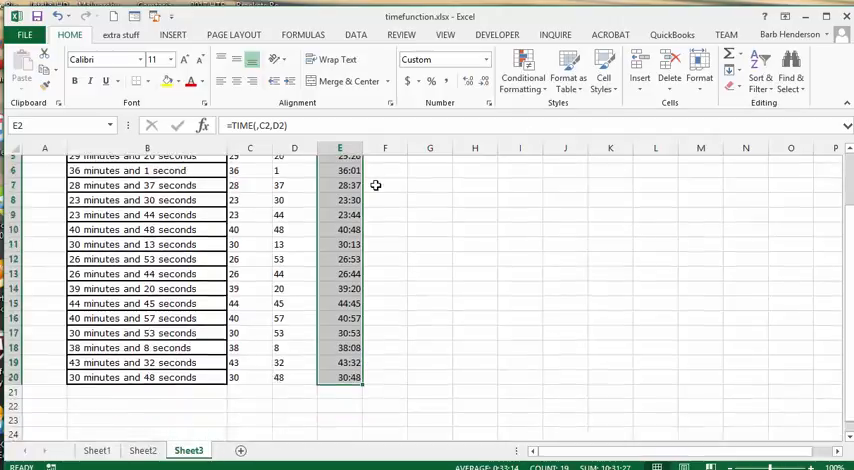
{"action": "scroll", "scroll_direction": "up", "scroll_amount": 3}
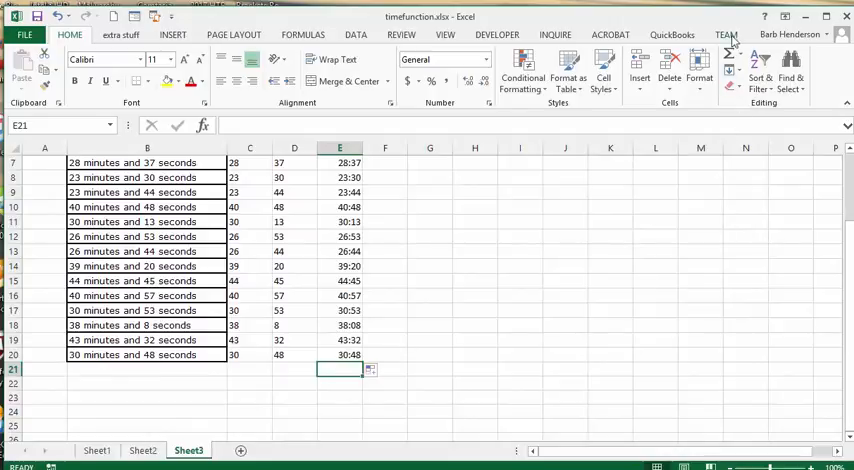
{"action": "mouse_move", "coordinate": [738, 58]}
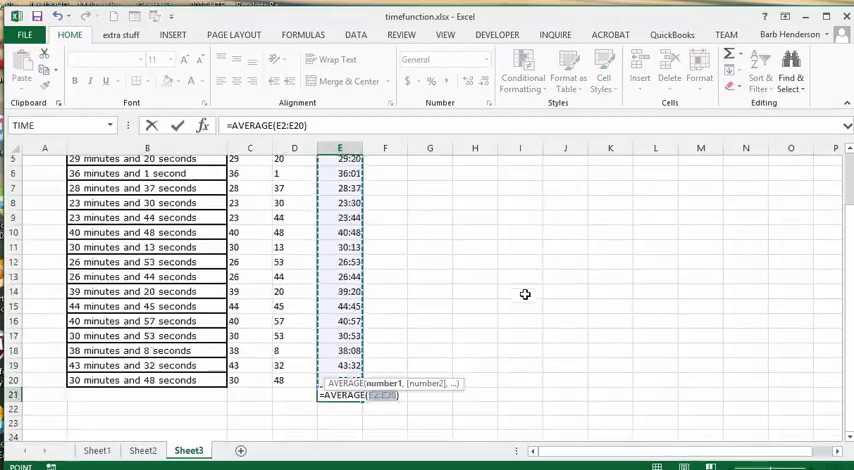
Average E2:E20 in E21, giving 33:14.
{"action": "scroll", "scroll_direction": "down", "scroll_amount": 3}
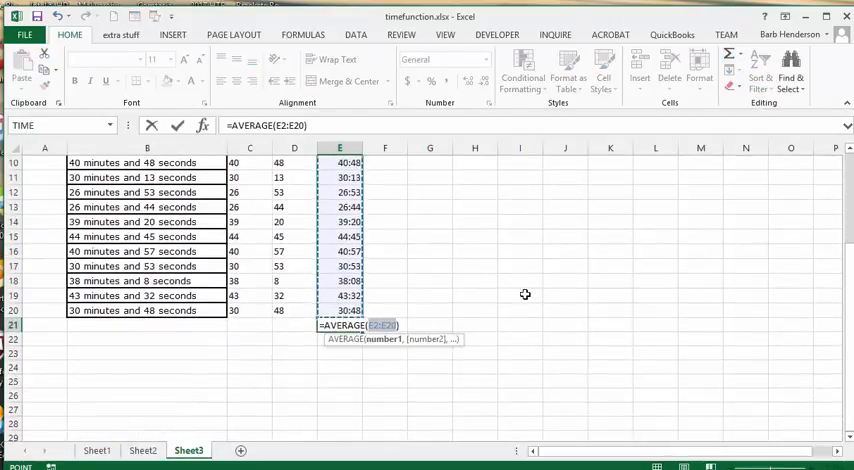
{"action": "key", "text": "Return"}
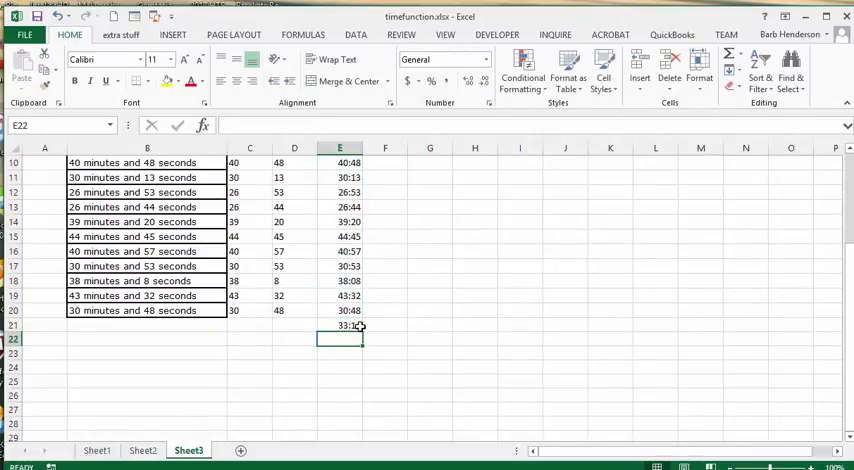
{"action": "scroll", "scroll_direction": "up", "scroll_amount": 3}
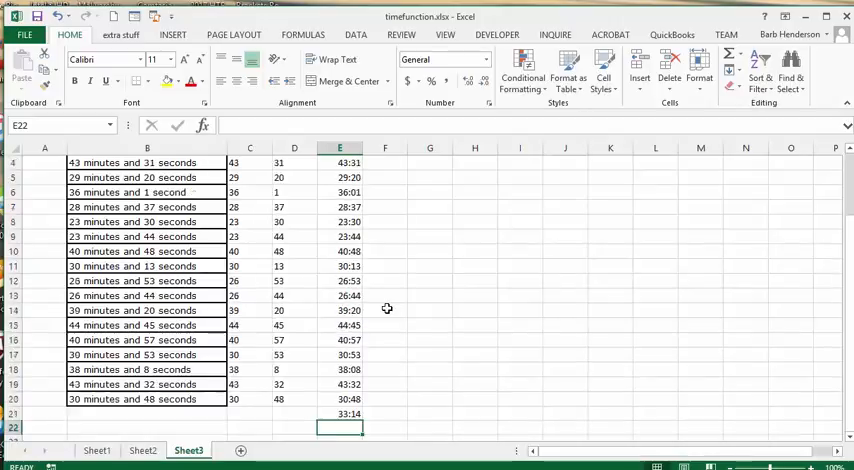
Insert a column chart of E2:E20 and title it 'time spent'.
{"action": "scroll", "scroll_direction": "up", "scroll_amount": 3}
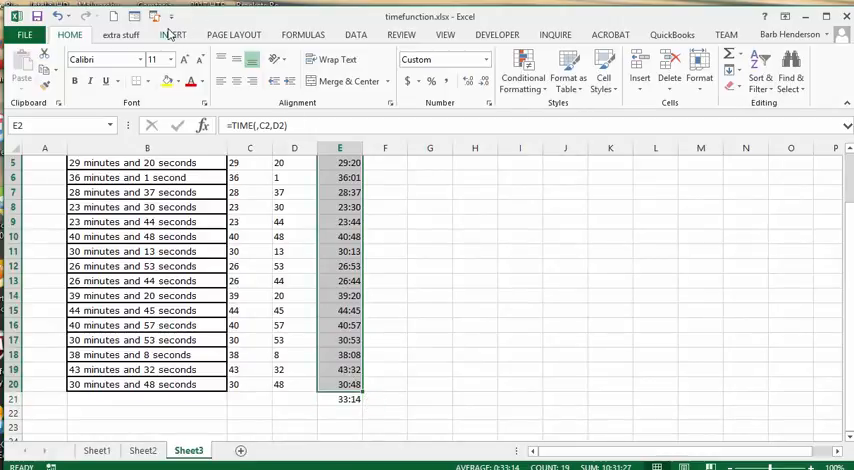
{"action": "left_click", "coordinate": [172, 34]}
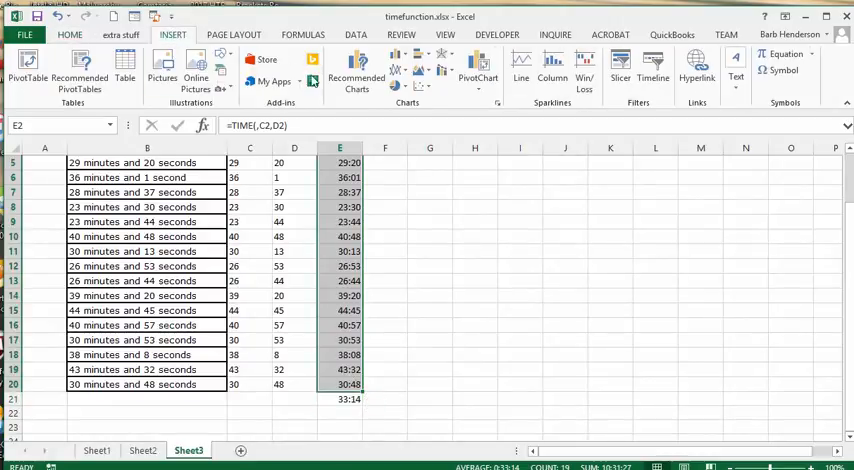
{"action": "left_click", "coordinate": [356, 76]}
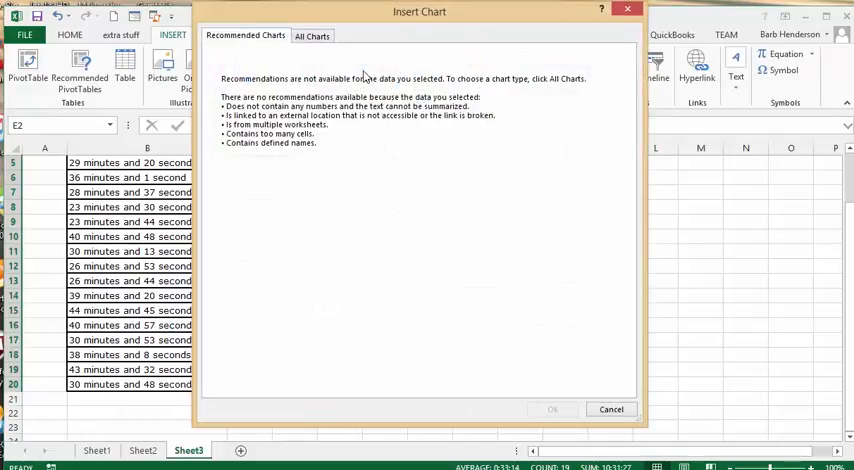
{"action": "left_click", "coordinate": [312, 36]}
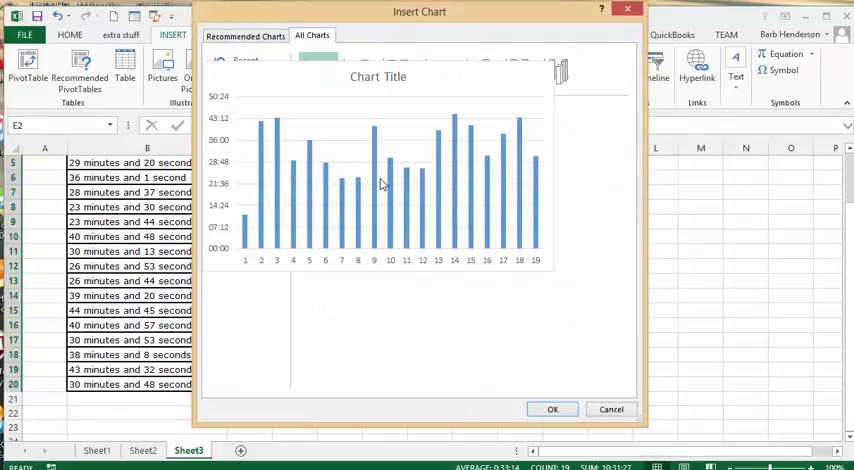
{"action": "mouse_move", "coordinate": [452, 240]}
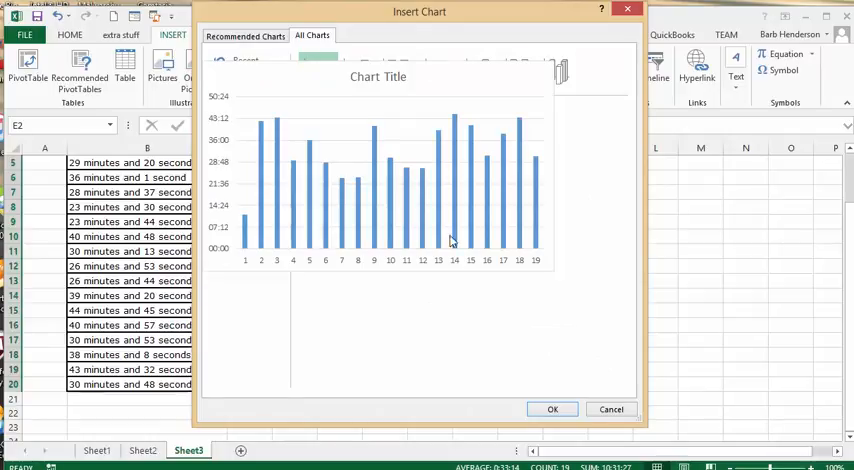
{"action": "left_click", "coordinate": [552, 408]}
{"action": "type", "text": "t"}
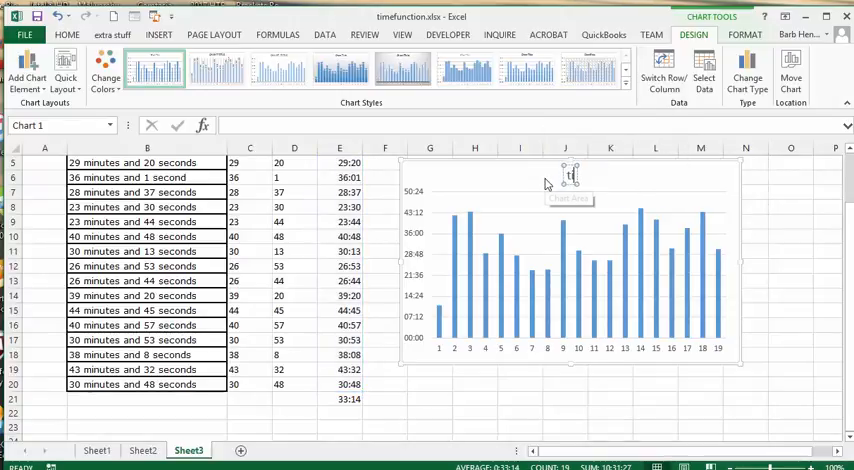
{"action": "type", "text": "ime spent"}
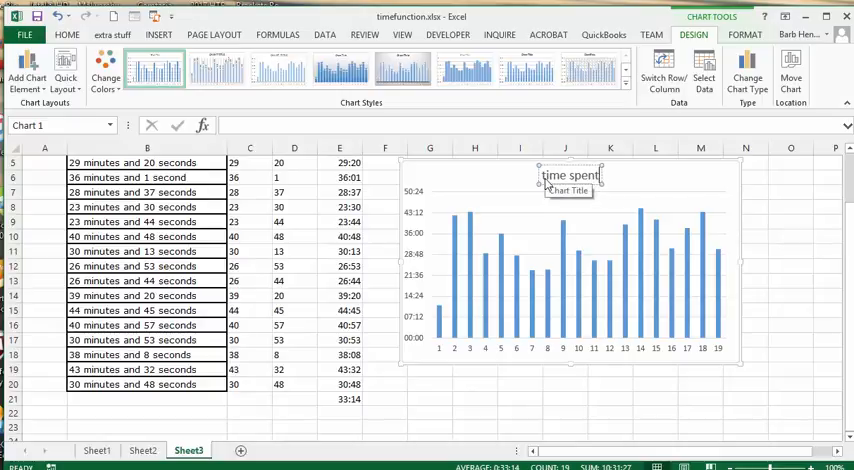
{"action": "left_click", "coordinate": [792, 238]}
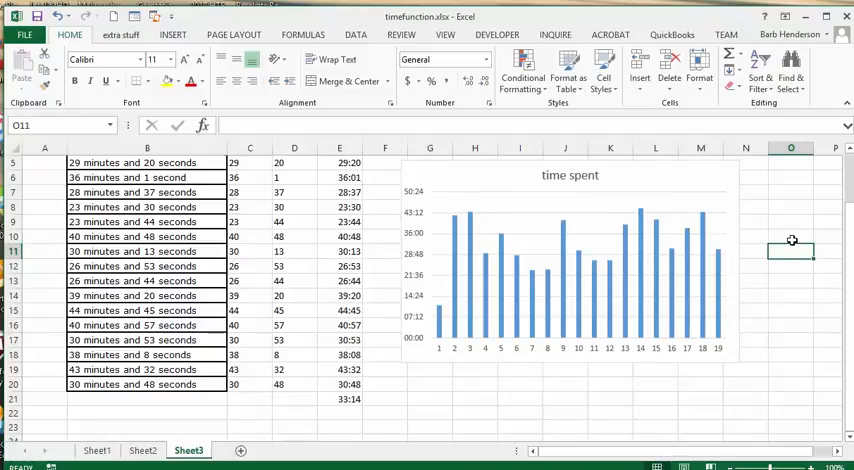